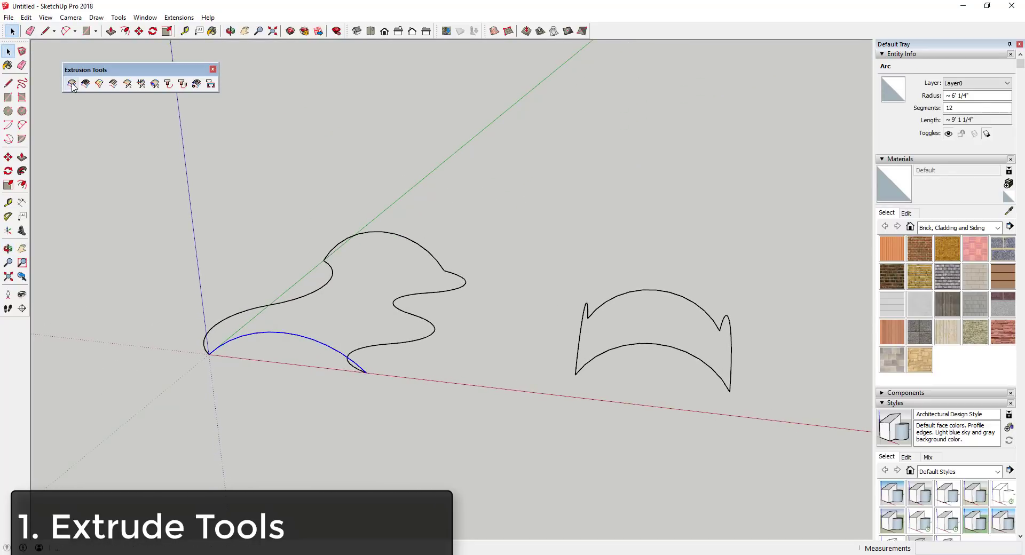
# Extrude the second curve set by rails into a 3D glass-paned lattice, unreversed, keeping curves
pyautogui.click(71, 84)
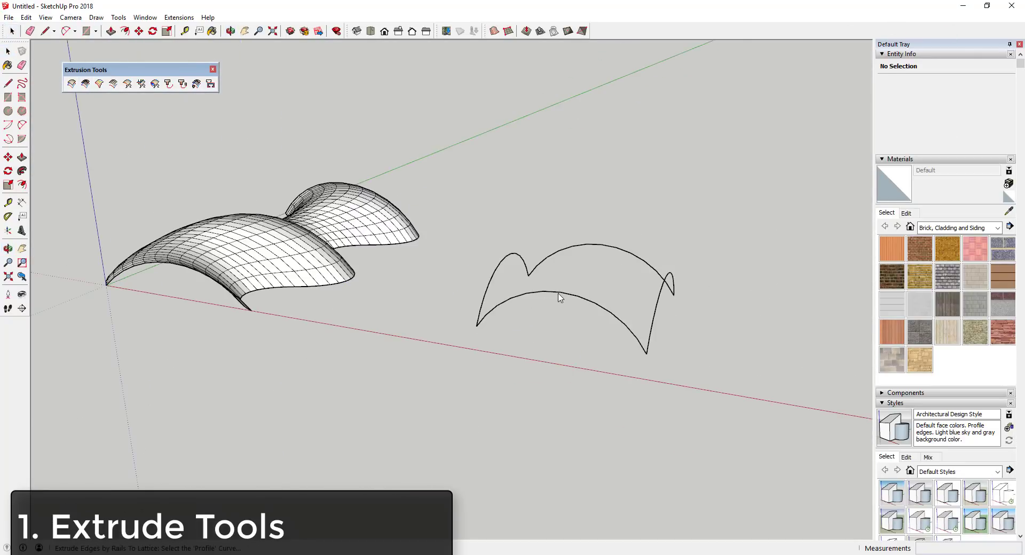
pyautogui.click(560, 297)
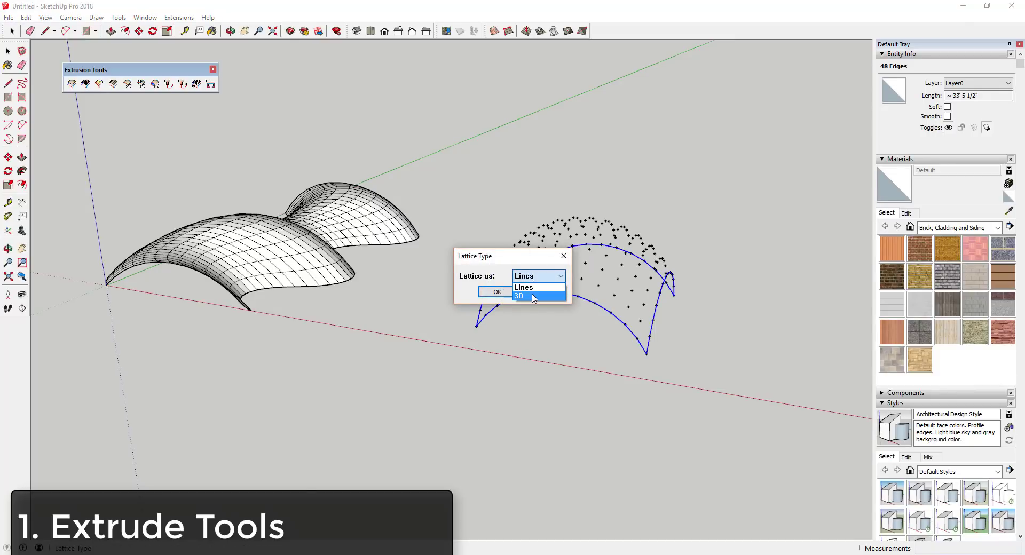
pyautogui.click(519, 296)
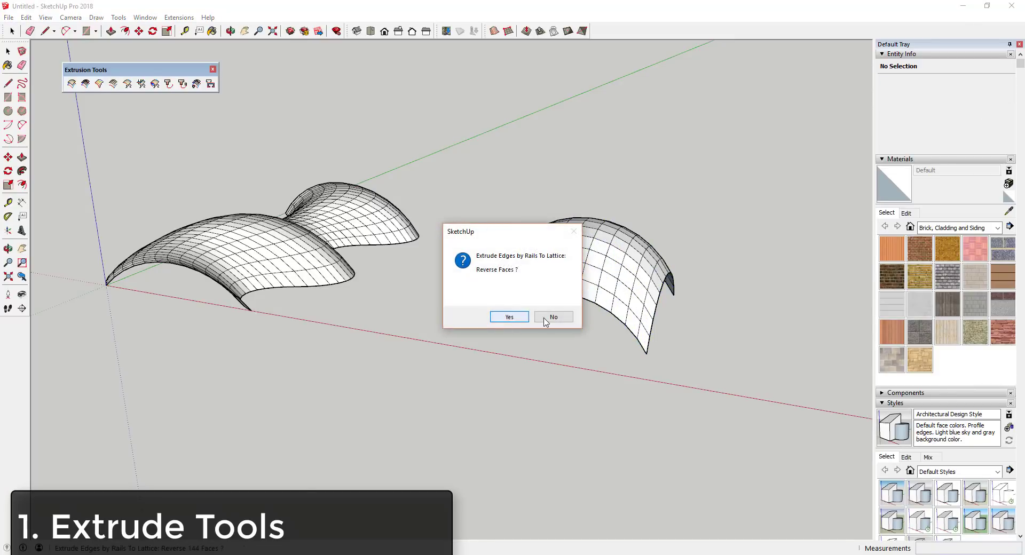
pyautogui.click(553, 317)
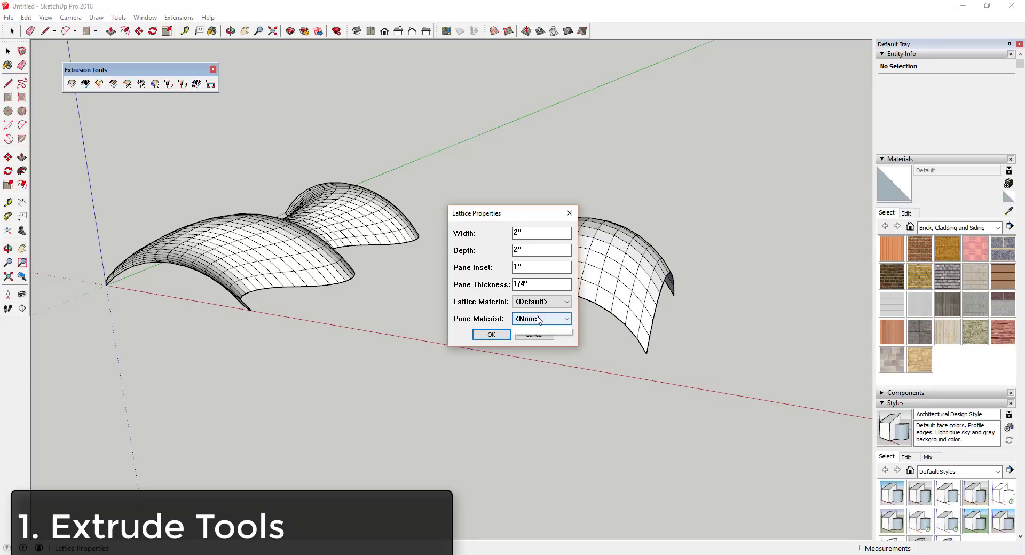
pyautogui.click(541, 319)
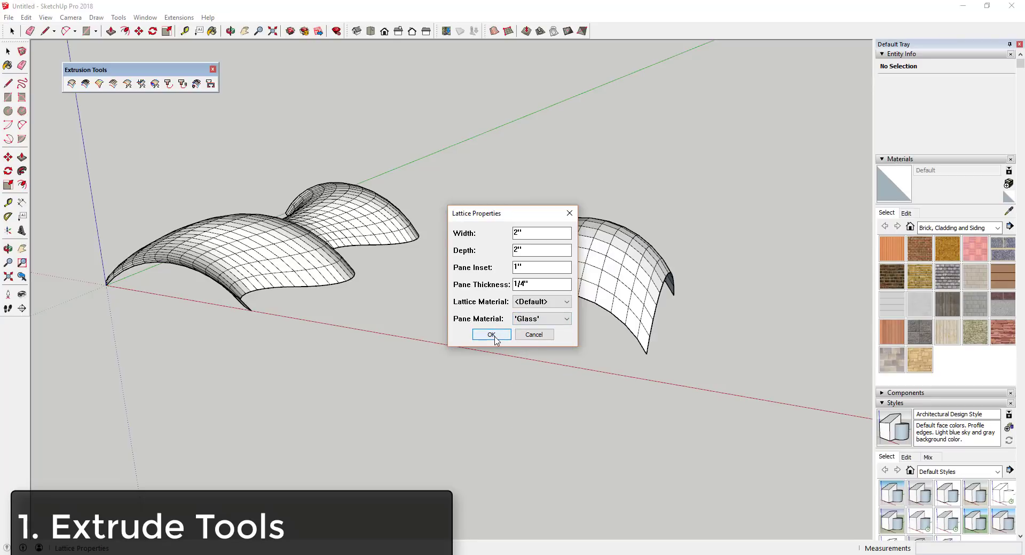
pyautogui.click(491, 334)
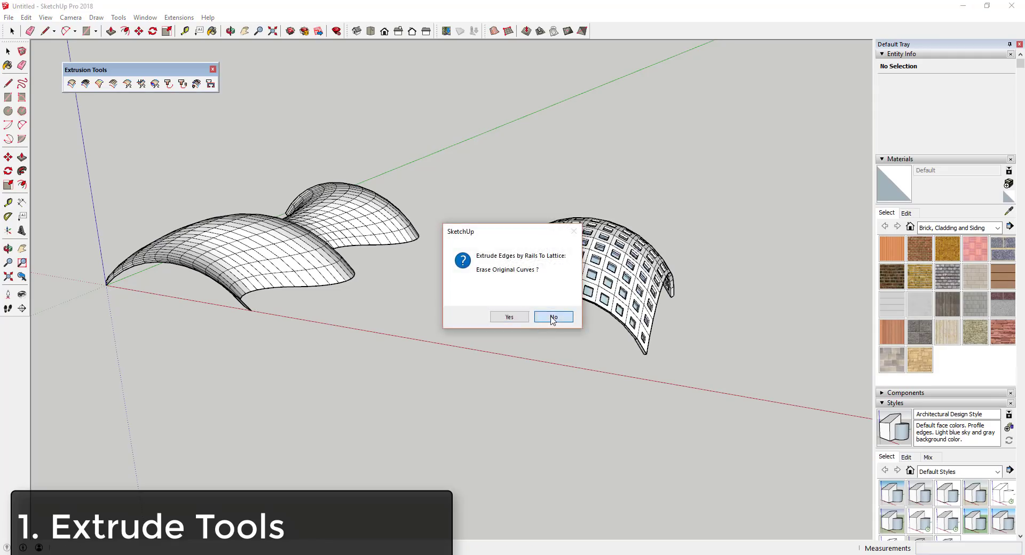
pyautogui.click(552, 317)
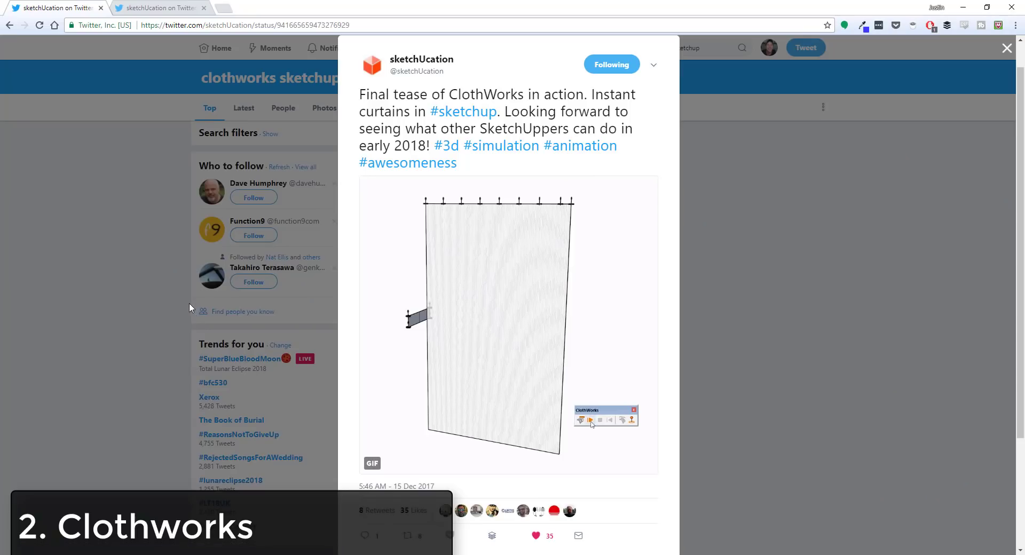
# Open the sketchUcation ClothWorks tweet to watch its curtain simulation GIF
pyautogui.click(588, 419)
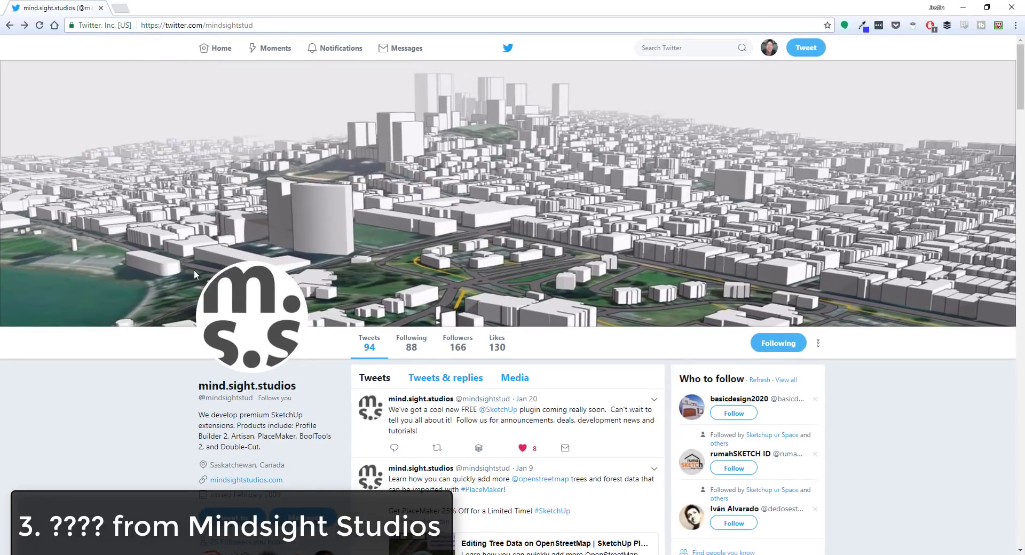
# Open the Jan 20 mind.sight.studios free-plugin tweet, then launch the Enscape render
pyautogui.scroll(-3)
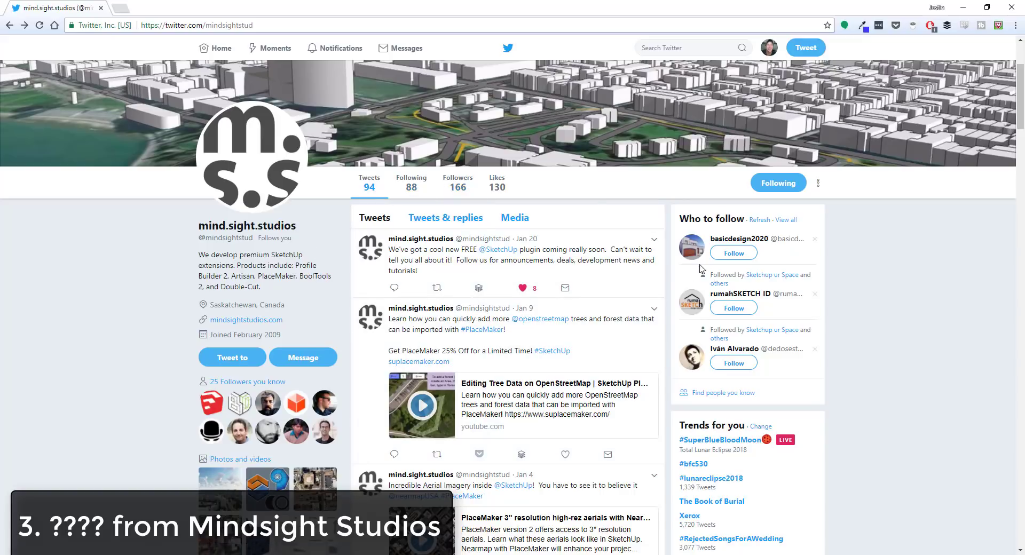
pyautogui.click(509, 255)
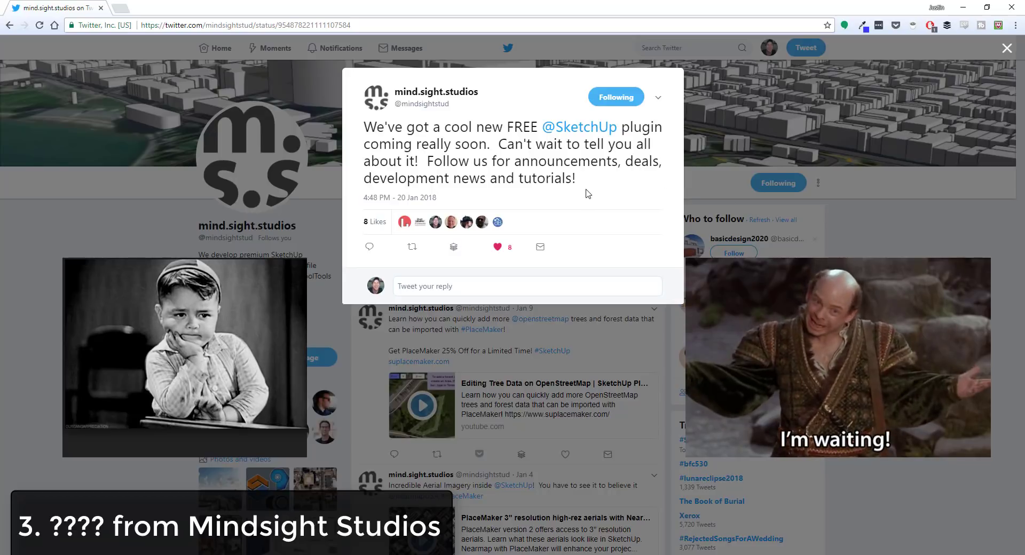
pyautogui.moveTo(602, 194)
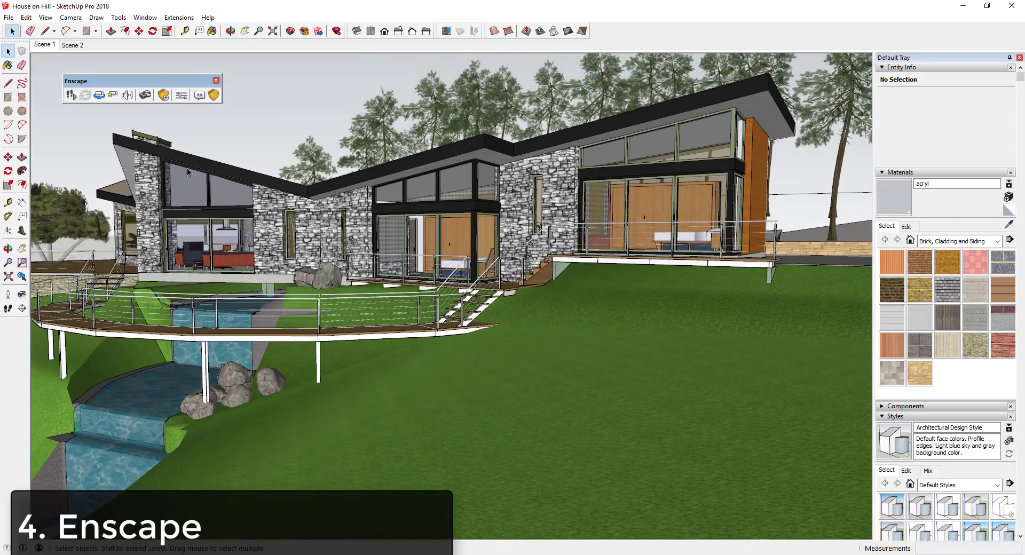
pyautogui.click(72, 95)
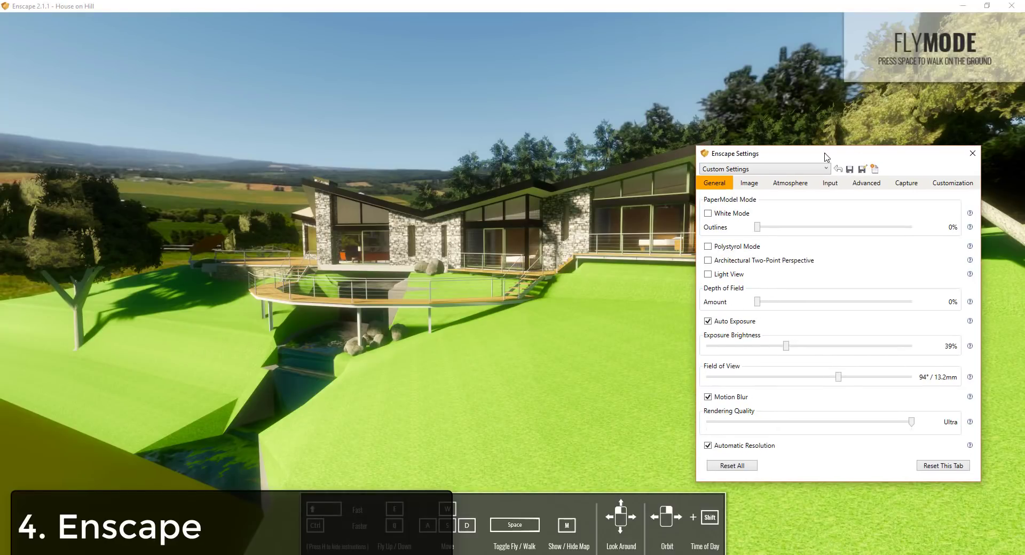
# Enable Enscape grass rendering and raise cloud density, variety to 22%, and cirrus amount
pyautogui.click(866, 183)
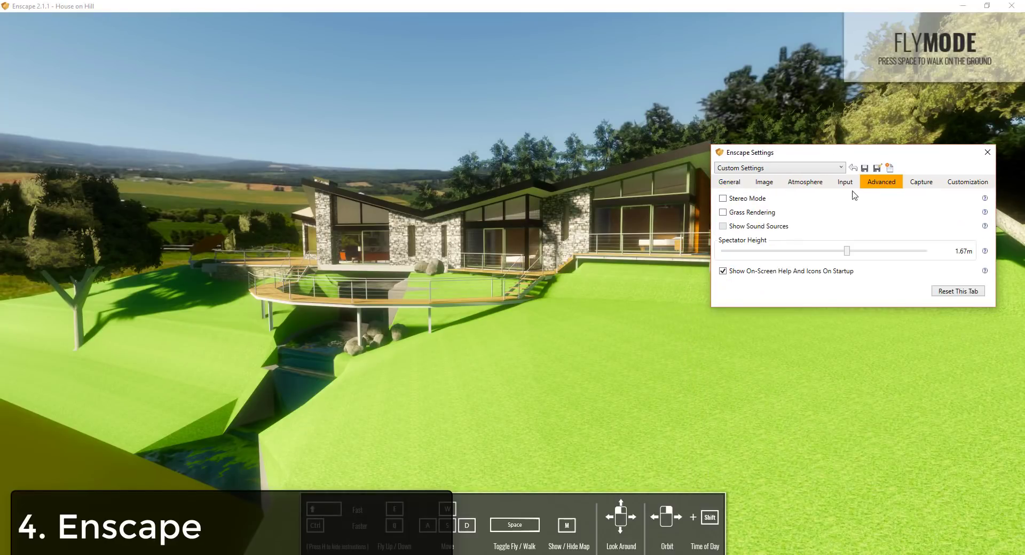
pyautogui.click(722, 212)
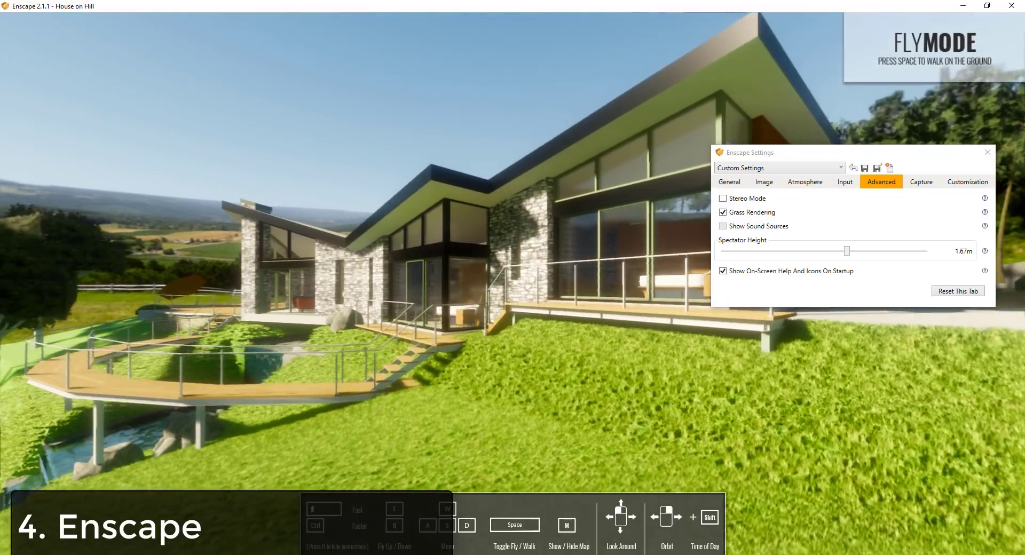
pyautogui.click(805, 182)
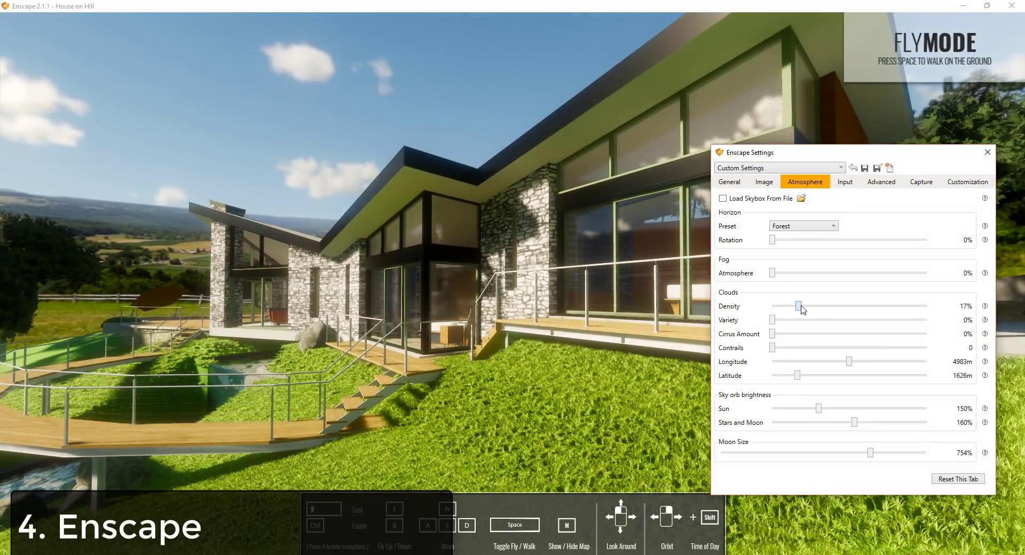
pyautogui.moveTo(797, 306); pyautogui.dragTo(824, 305)
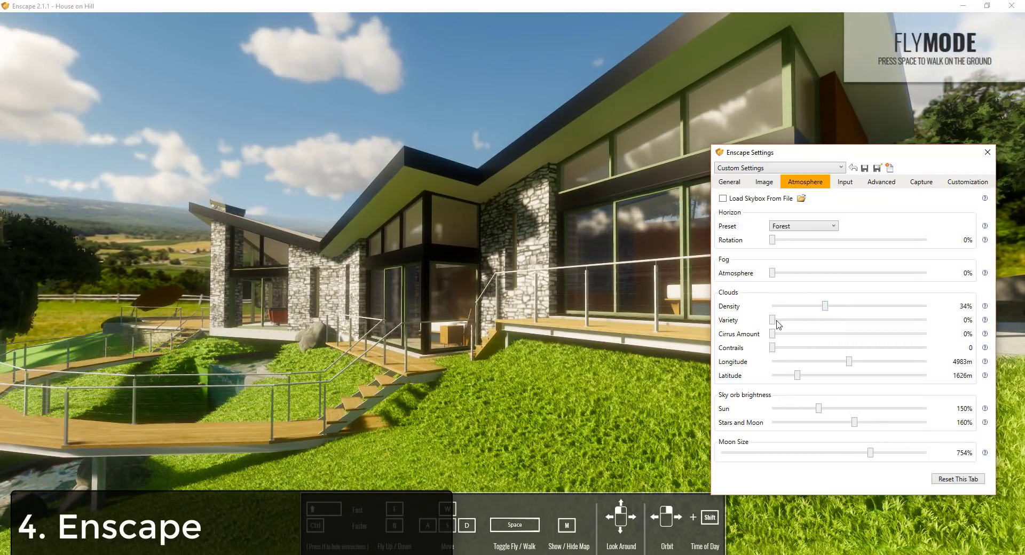
pyautogui.moveTo(774, 319); pyautogui.dragTo(805, 319)
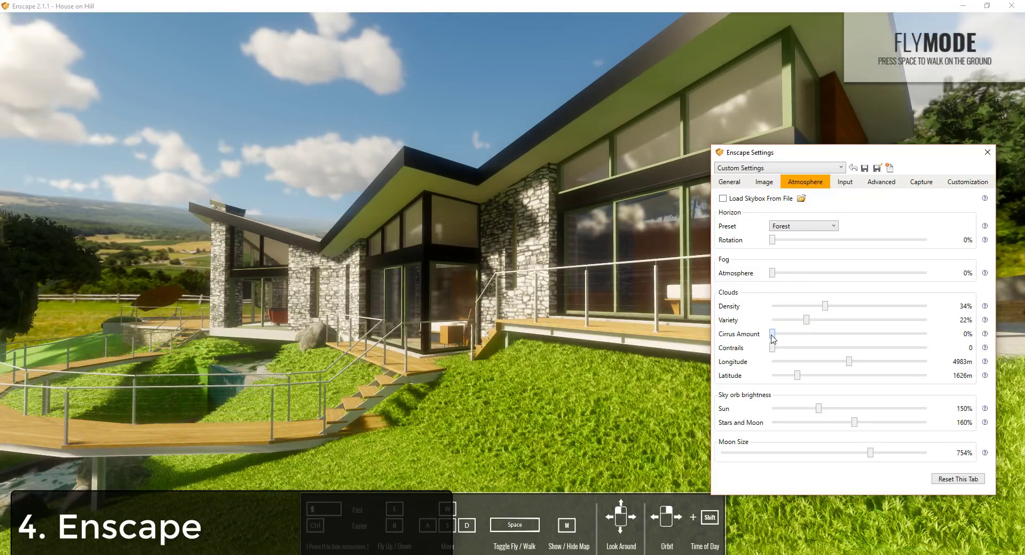
pyautogui.moveTo(772, 334); pyautogui.dragTo(829, 334)
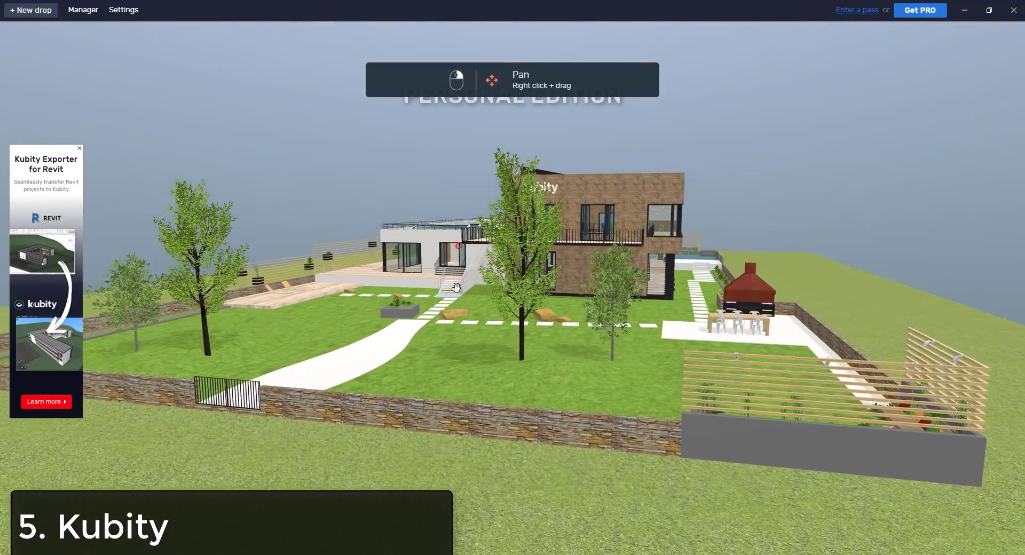
# Pan through the garden toward the house and start Kubity VR Mirroring
pyautogui.moveTo(456, 286); pyautogui.dragTo(503, 366)
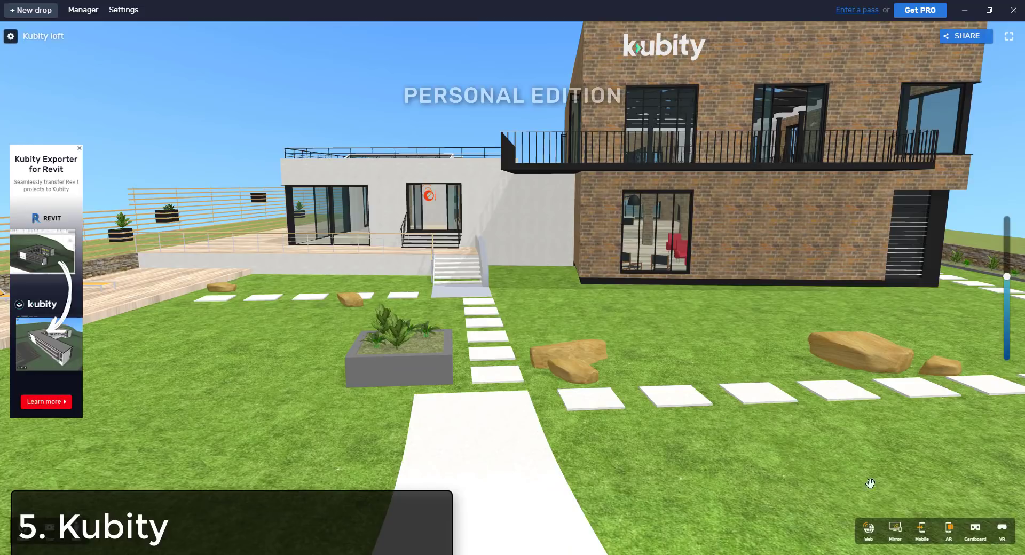
pyautogui.click(1001, 531)
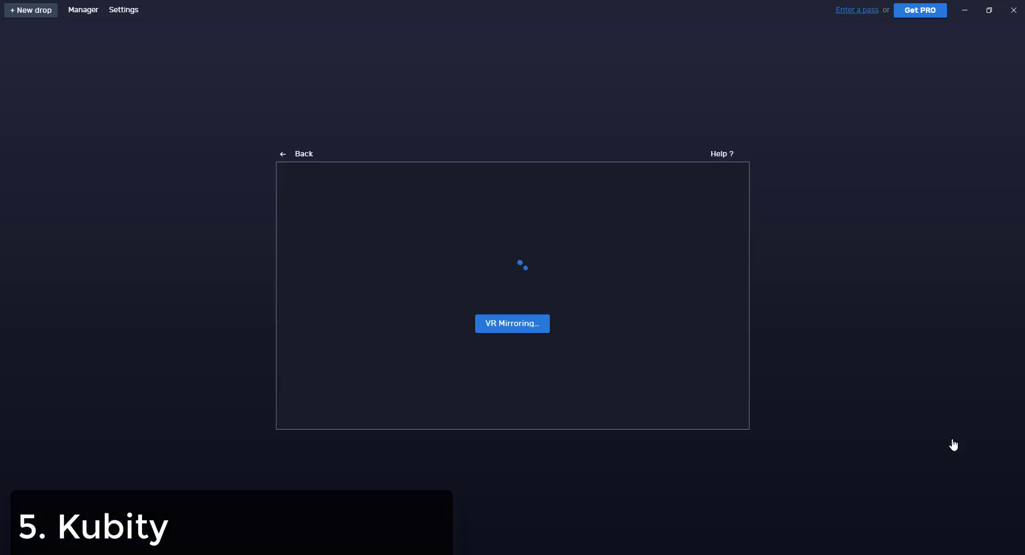
pyautogui.click(512, 323)
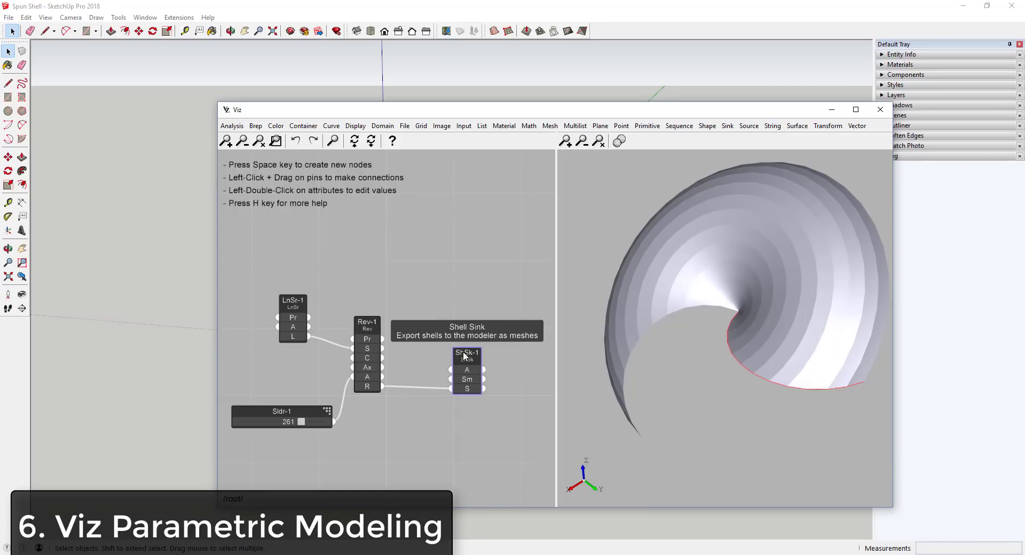
# Connect Rev-1's R output to the Shell Sink node and set Sldr-1 to 159
pyautogui.click(726, 126)
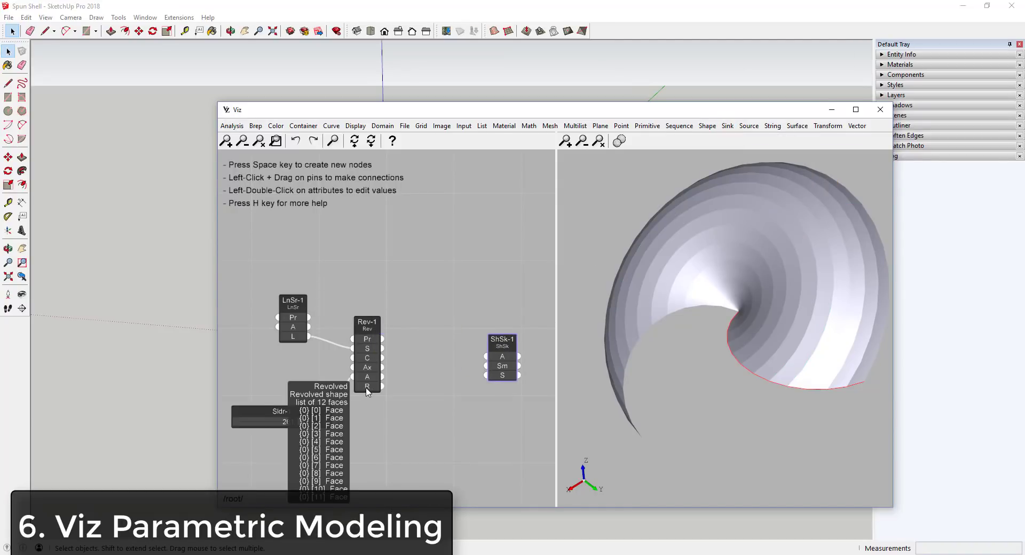
pyautogui.moveTo(376, 386); pyautogui.dragTo(485, 375)
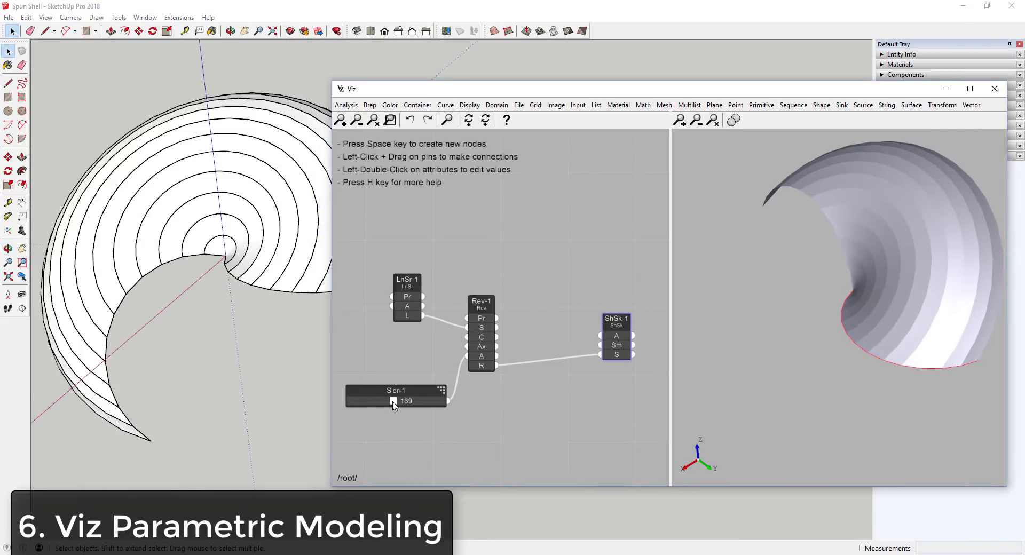
pyautogui.moveTo(392, 401); pyautogui.dragTo(440, 400)
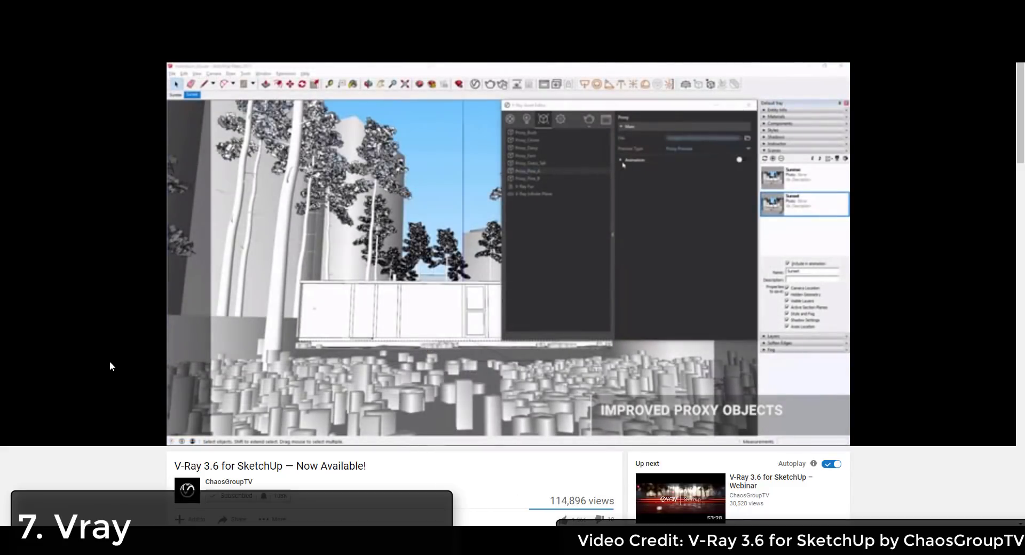
# Start the V-Ray 3.6 for SketchUp video to see its improved proxy objects
pyautogui.click(739, 159)
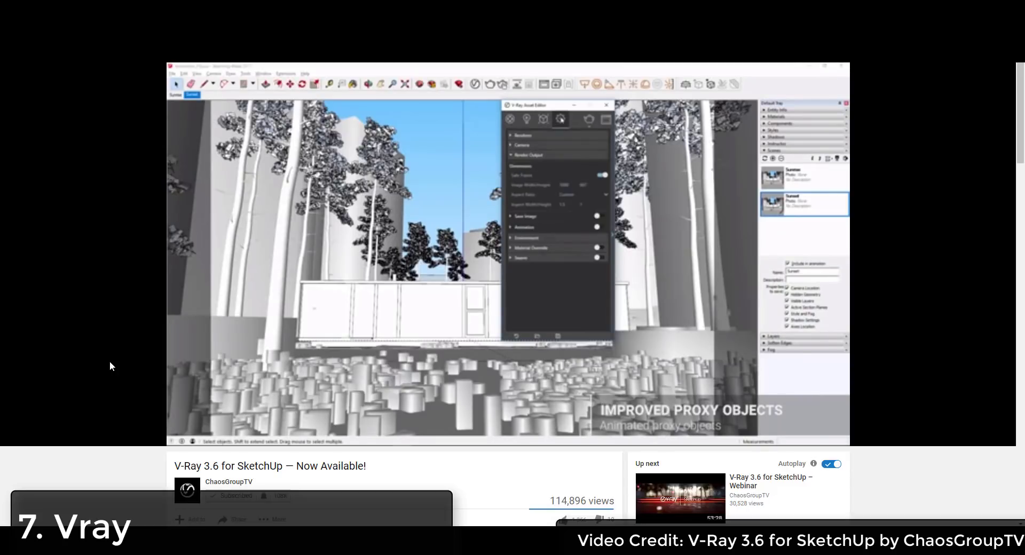
pyautogui.click(561, 119)
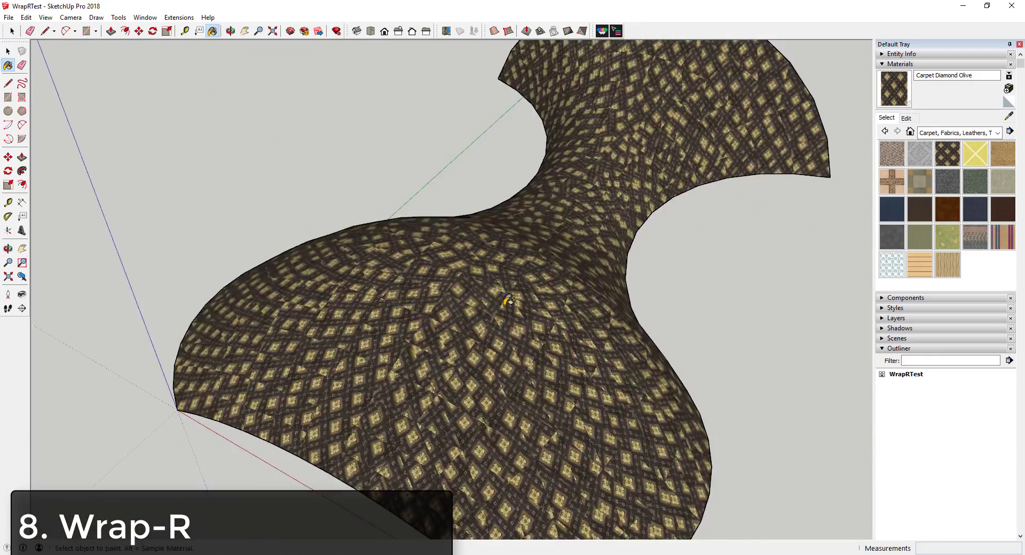
# Rescale the carpet surface's UV mesh in Wrap-R, save it, and reload the model
pyautogui.click(602, 31)
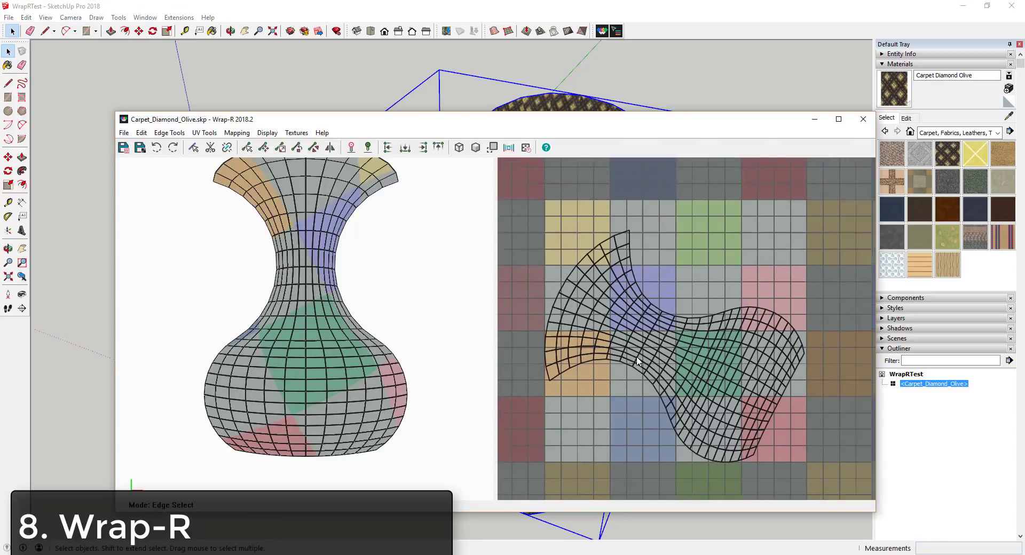
pyautogui.click(296, 147)
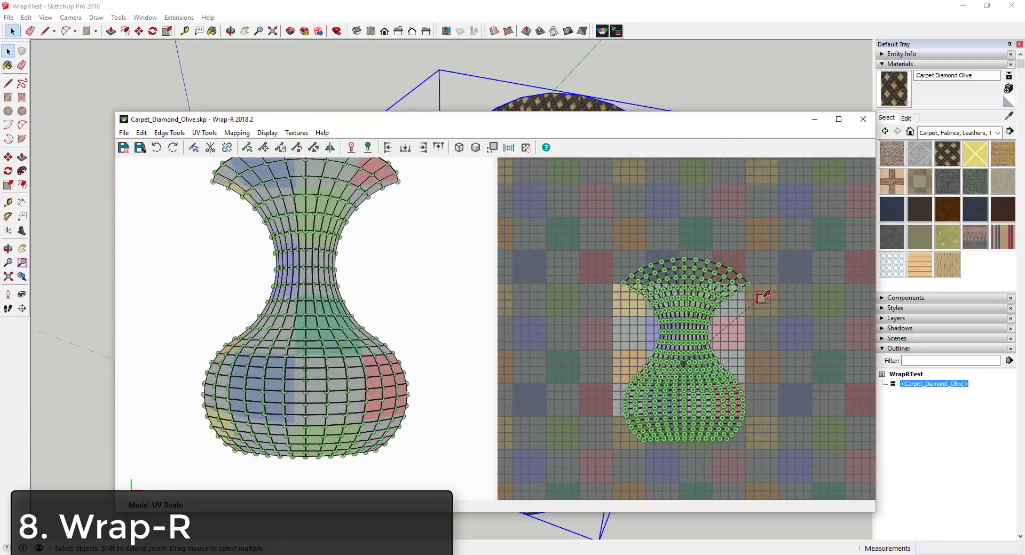
pyautogui.click(124, 147)
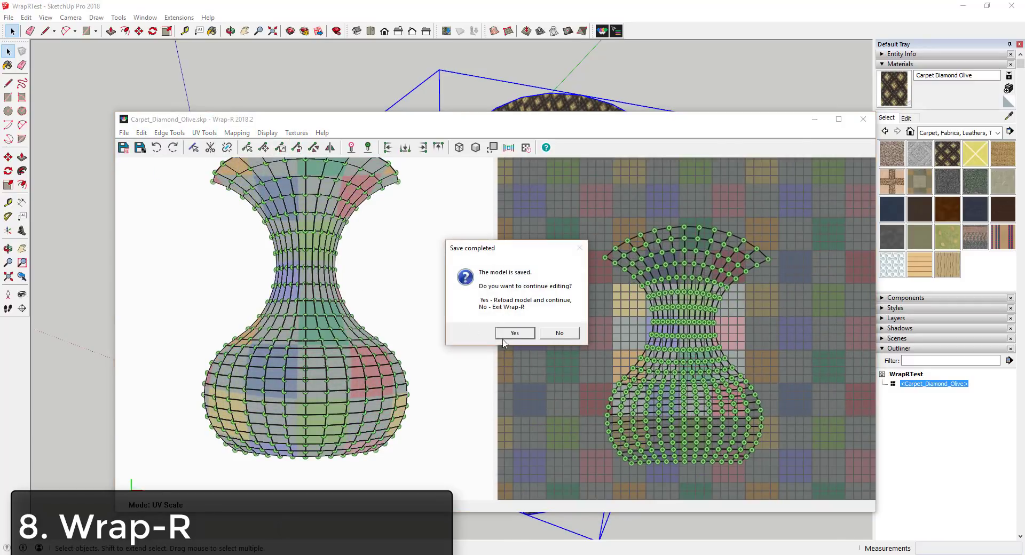
pyautogui.click(559, 333)
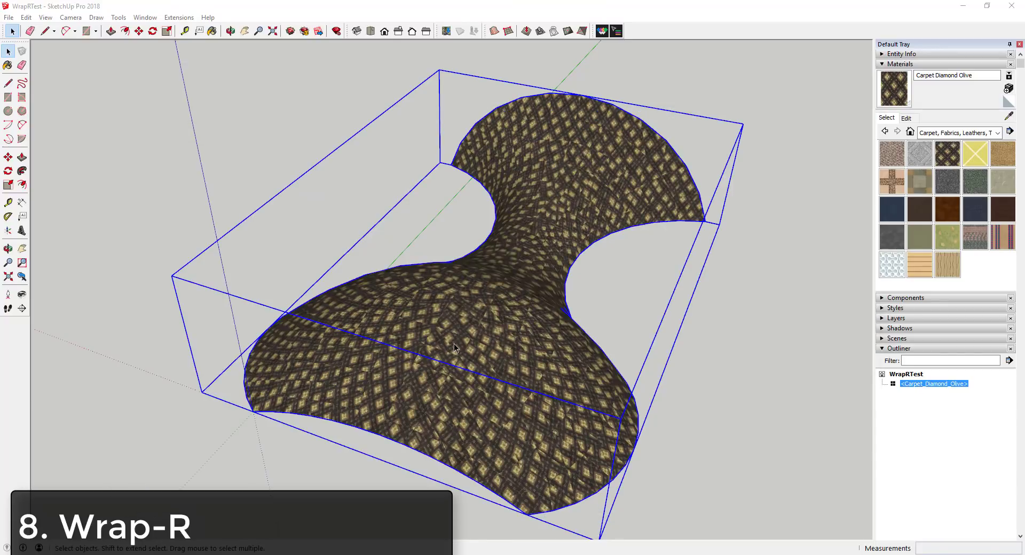